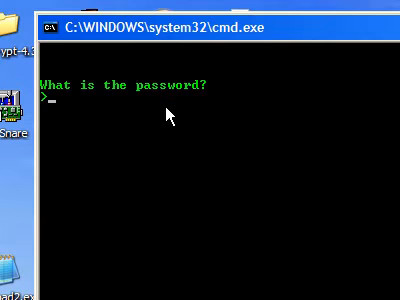
- Enter the five-character masked password at the 'What is the password?' prompt
text(*****)
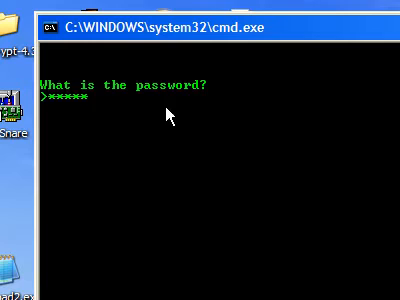
key(Return)
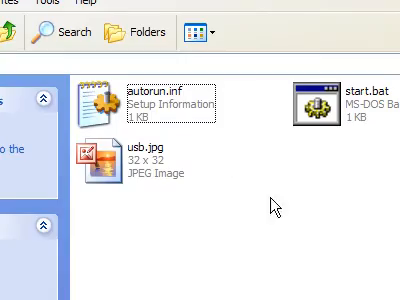
- Scroll the USB drive folder to view autorun.inf, start.bat and usb.jpg
scroll(down, 3)
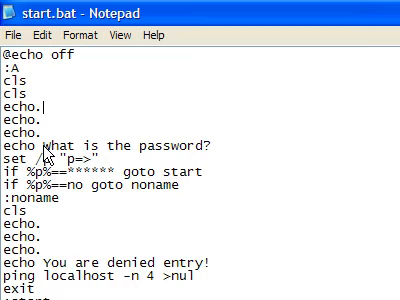
scroll(down, 3)
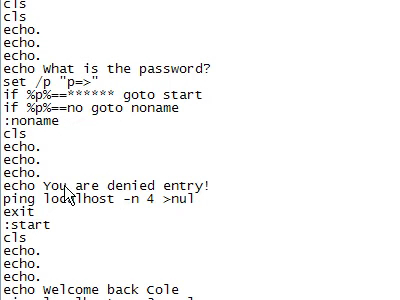
scroll(down, 3)
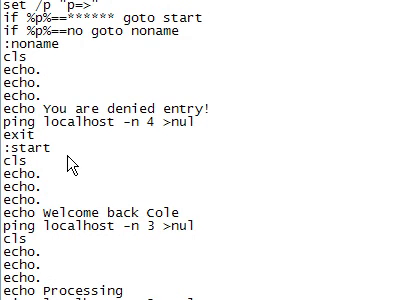
scroll(down, 3)
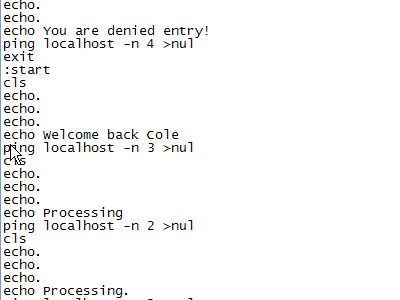
scroll(down, 3)
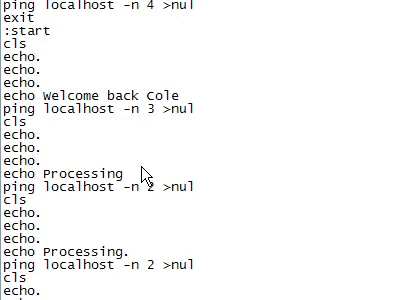
scroll(down, 3)
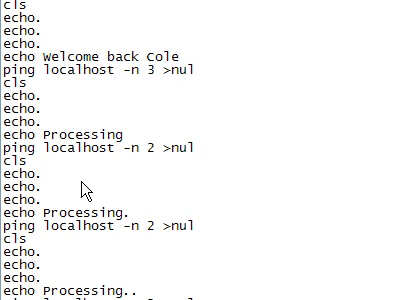
scroll(down, 3)
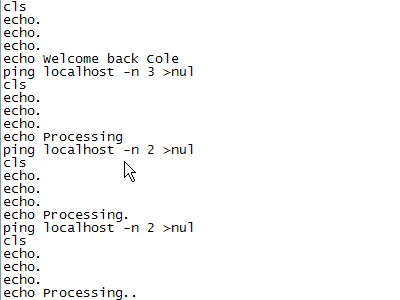
scroll(down, 3)
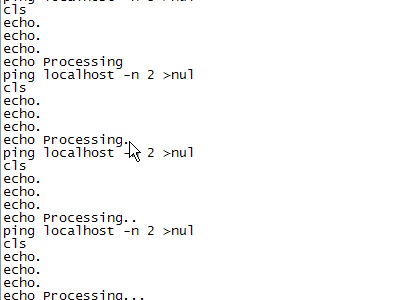
scroll(down, 3)
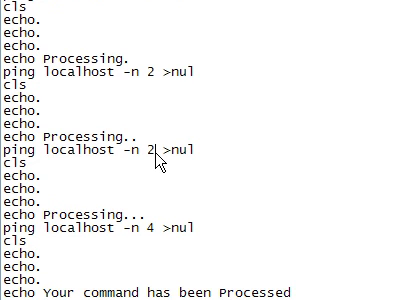